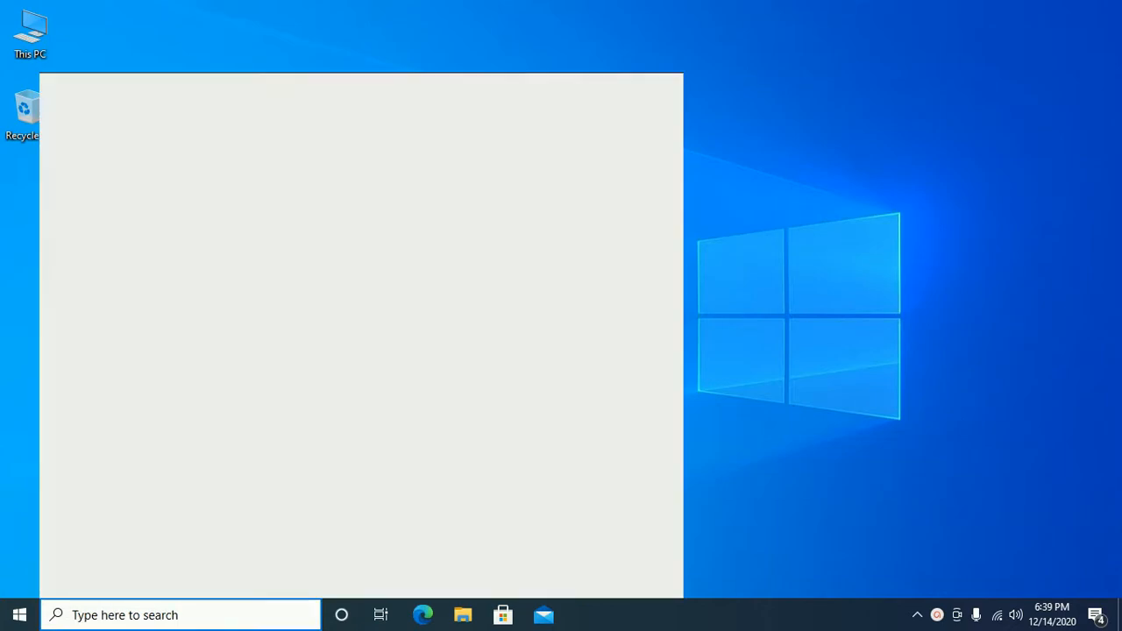
Step: Find the Services app by searching 'services' from the taskbar and launch it
text(se)
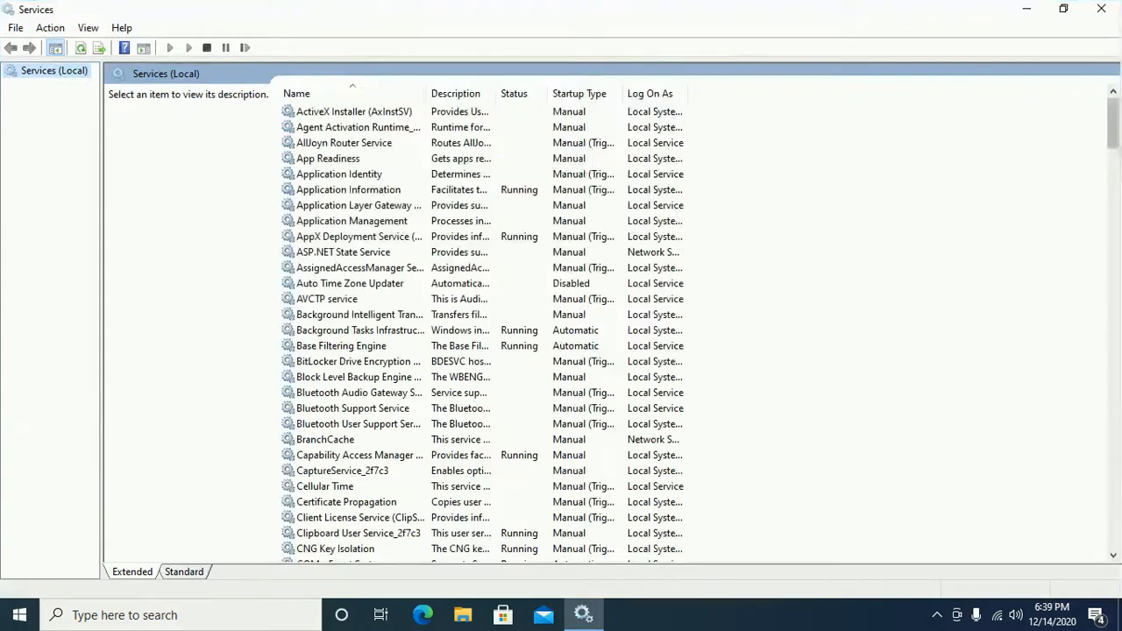
Step: Locate the Windows Update service in the list and bring up its action menu
scroll(down, 3)
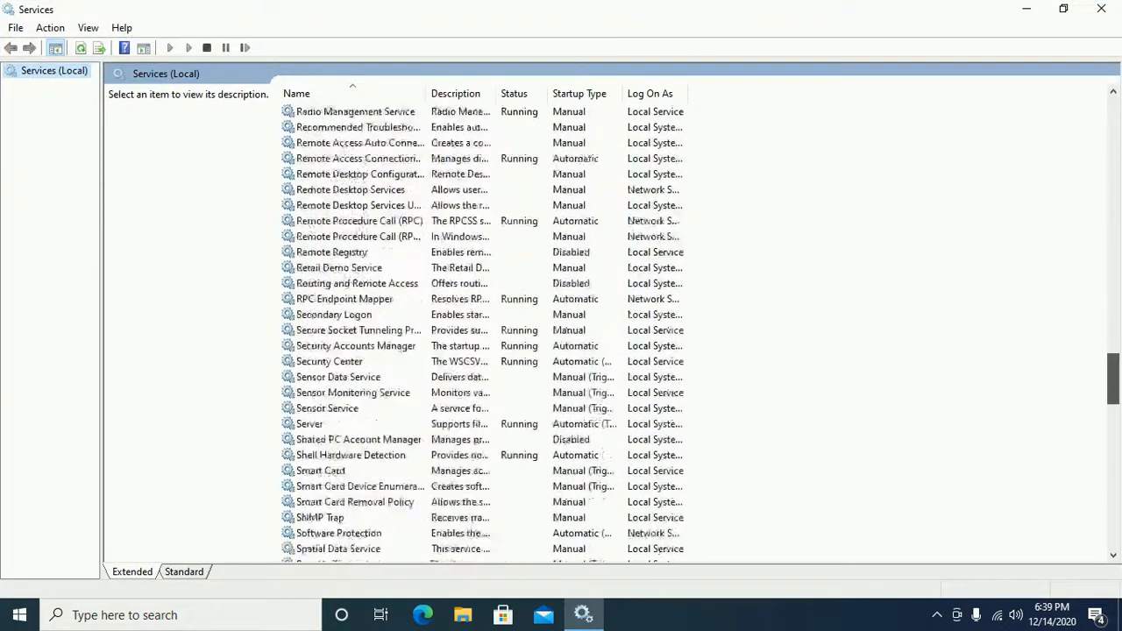
scroll(down, 3)
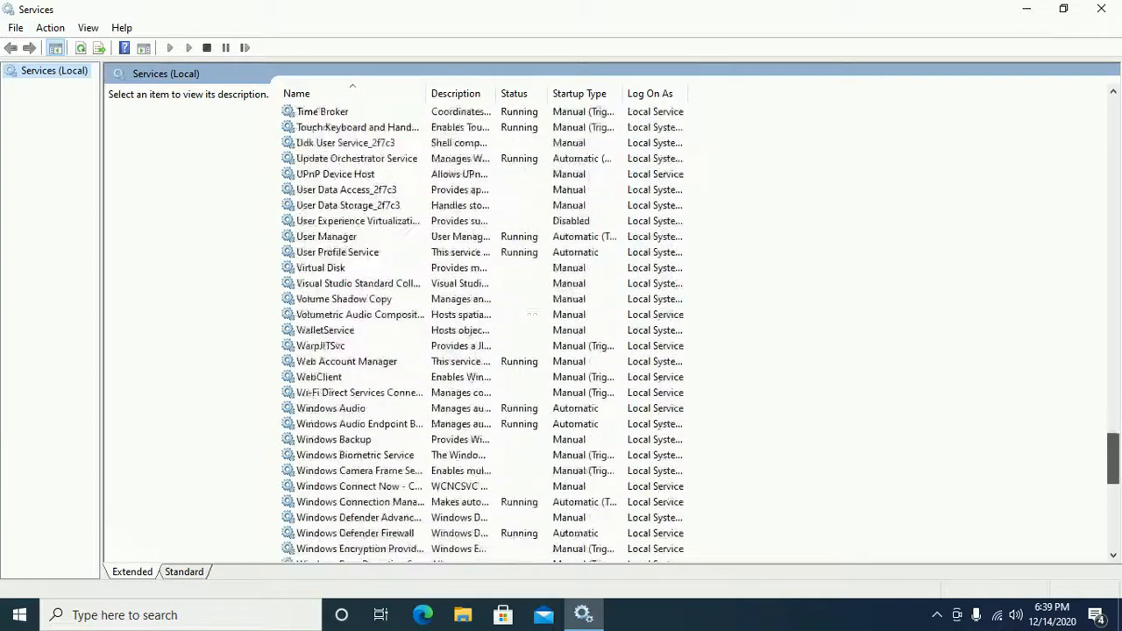
scroll(down, 3)
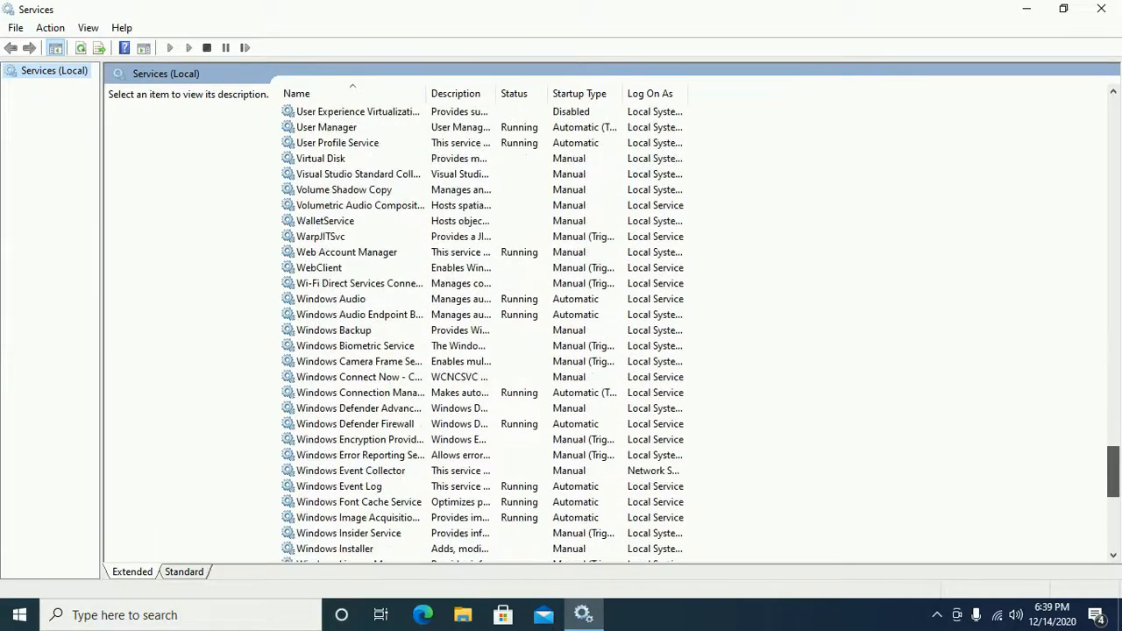
scroll(down, 3)
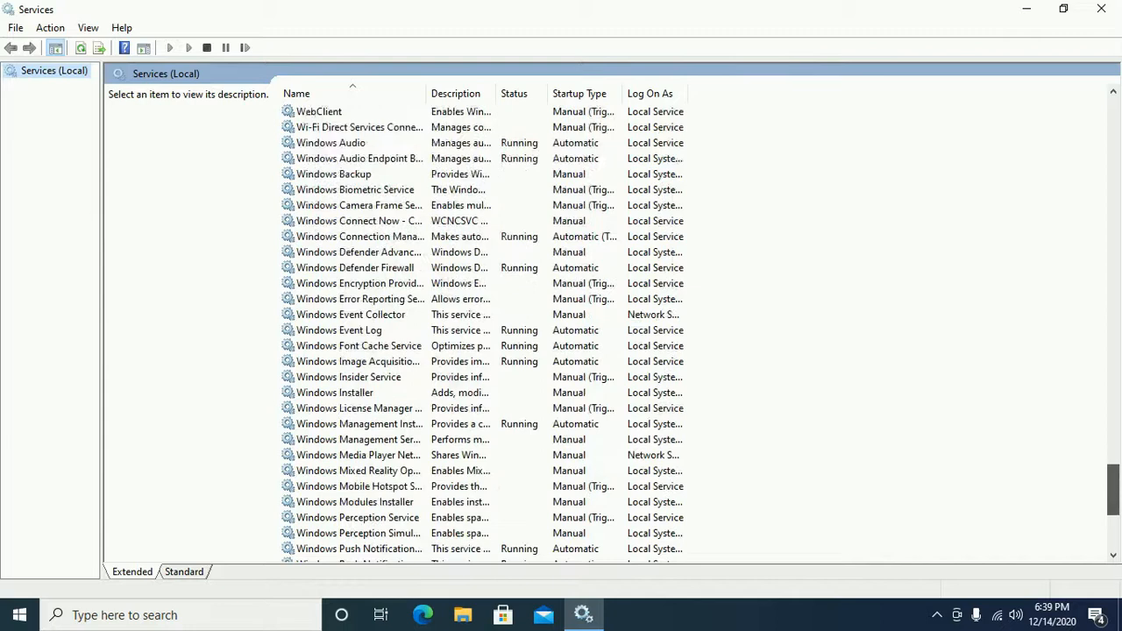
scroll(down, 3)
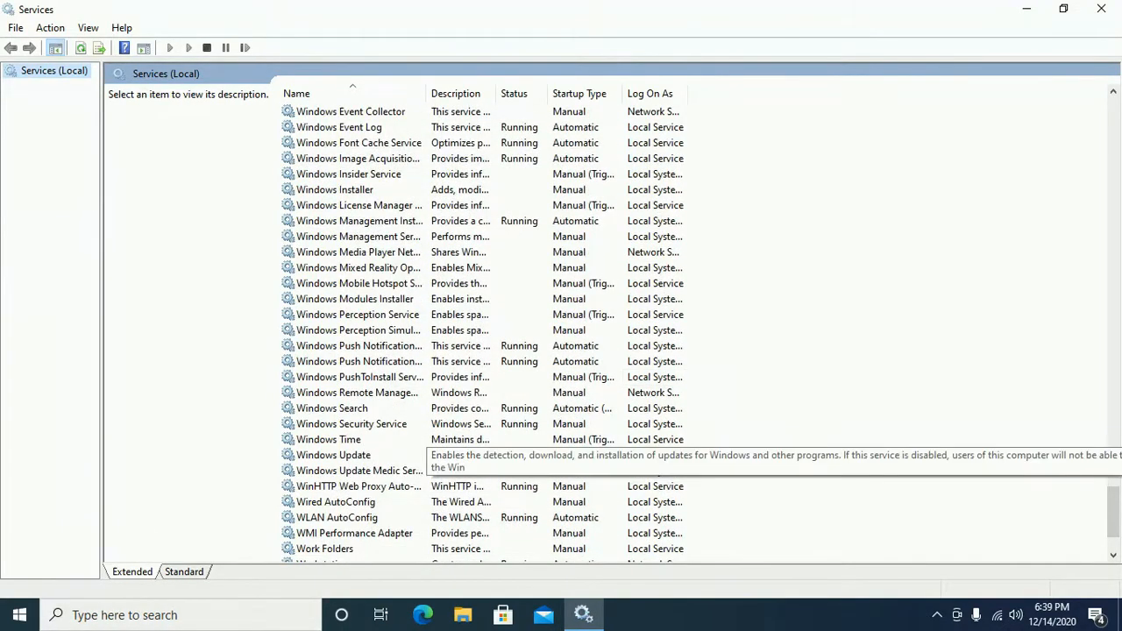
click(334, 454)
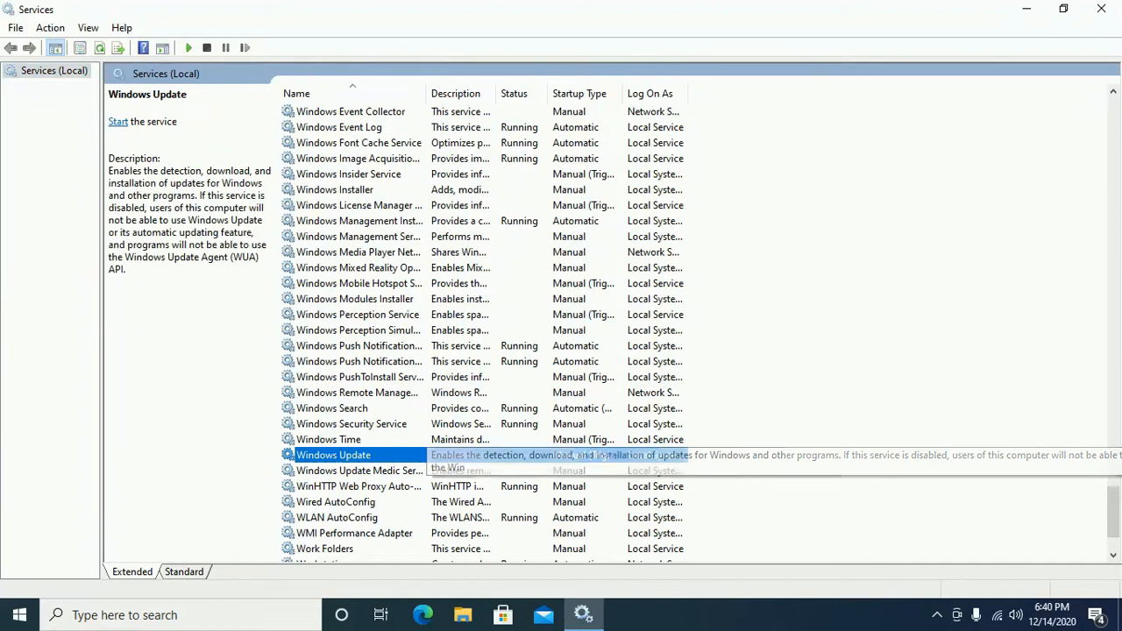
right_click(333, 456)
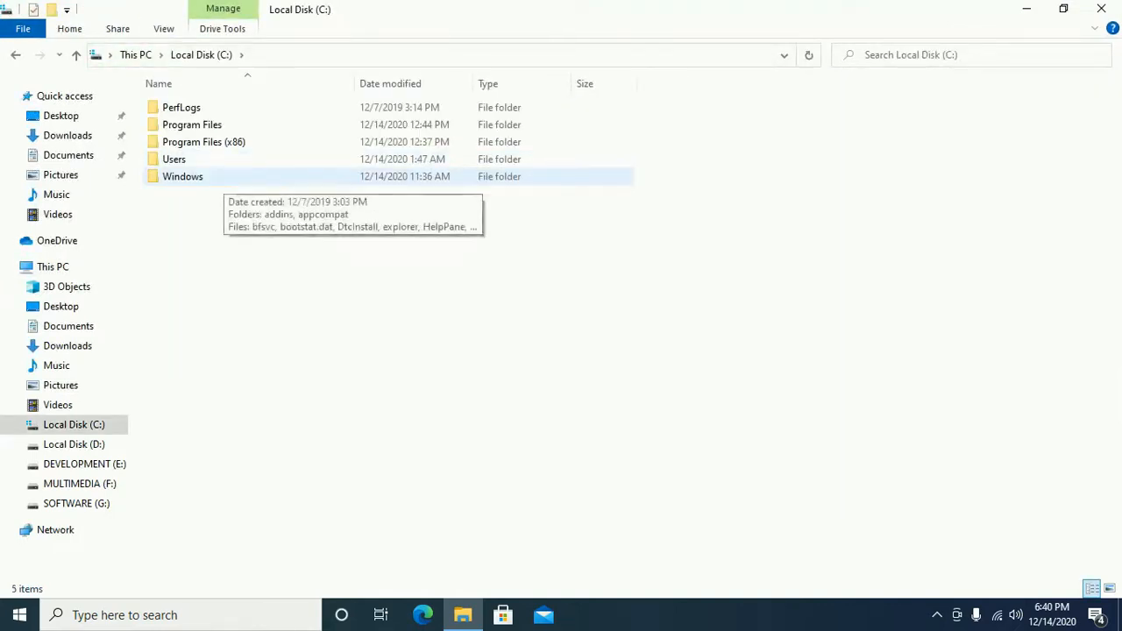
Step: Navigate into C:\Windows\SoftwareDistribution\Download to see its update folders
double_click(182, 176)
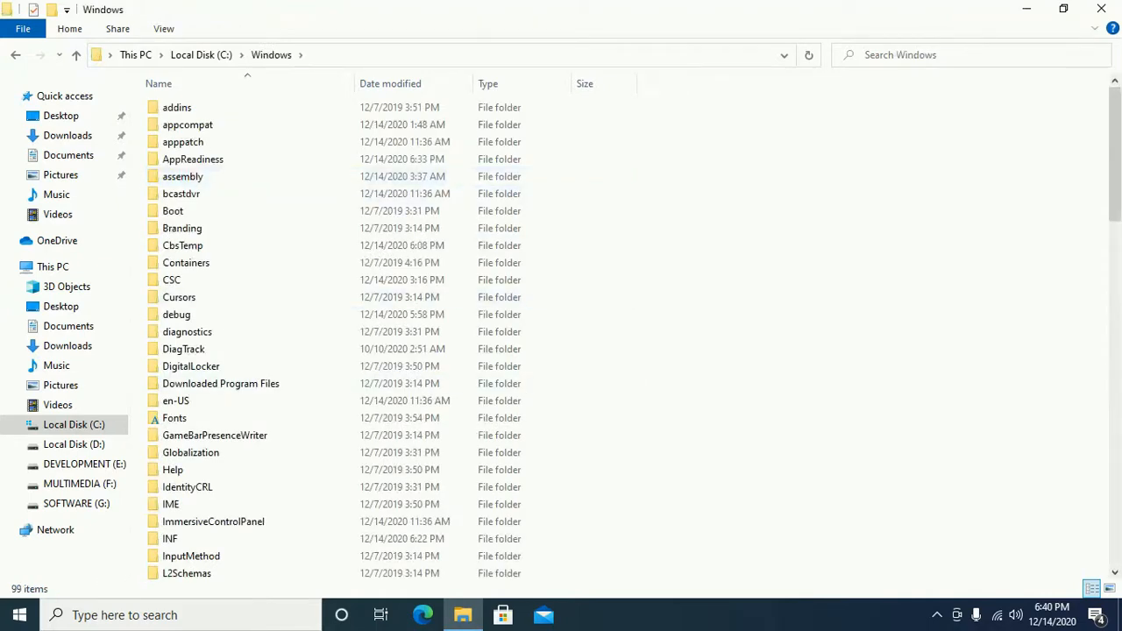
scroll(down, 3)
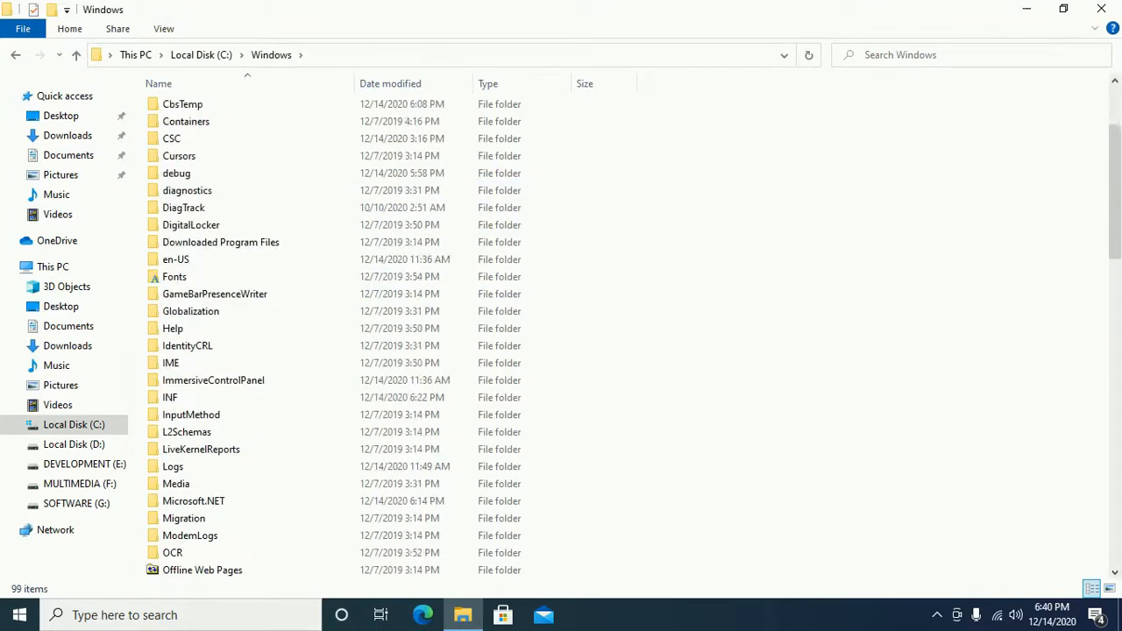
scroll(down, 3)
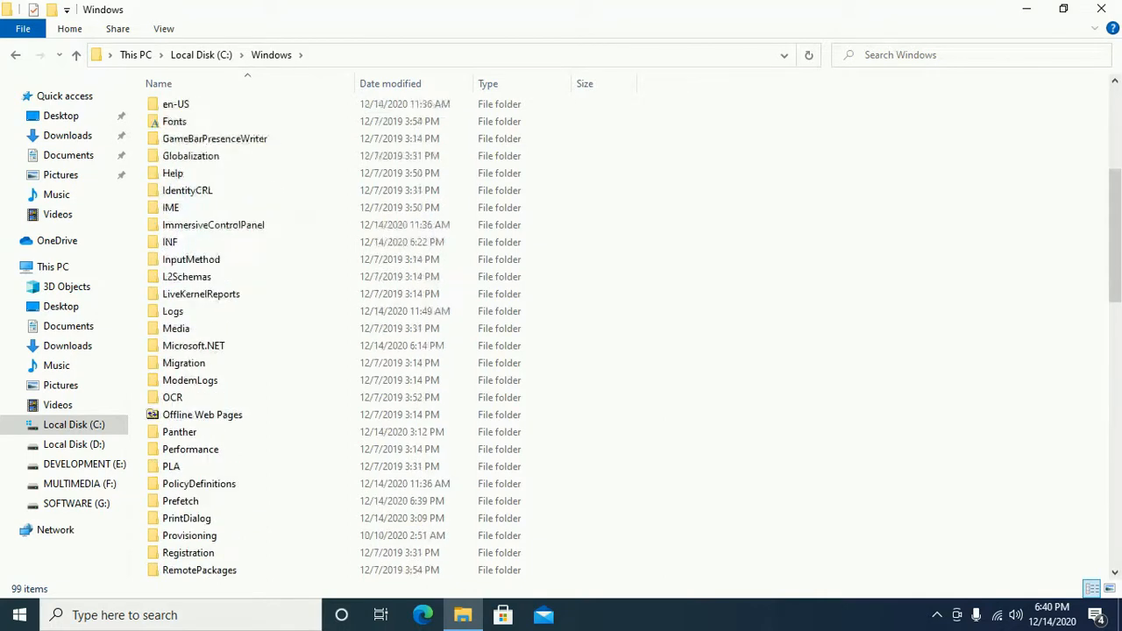
scroll(down, 3)
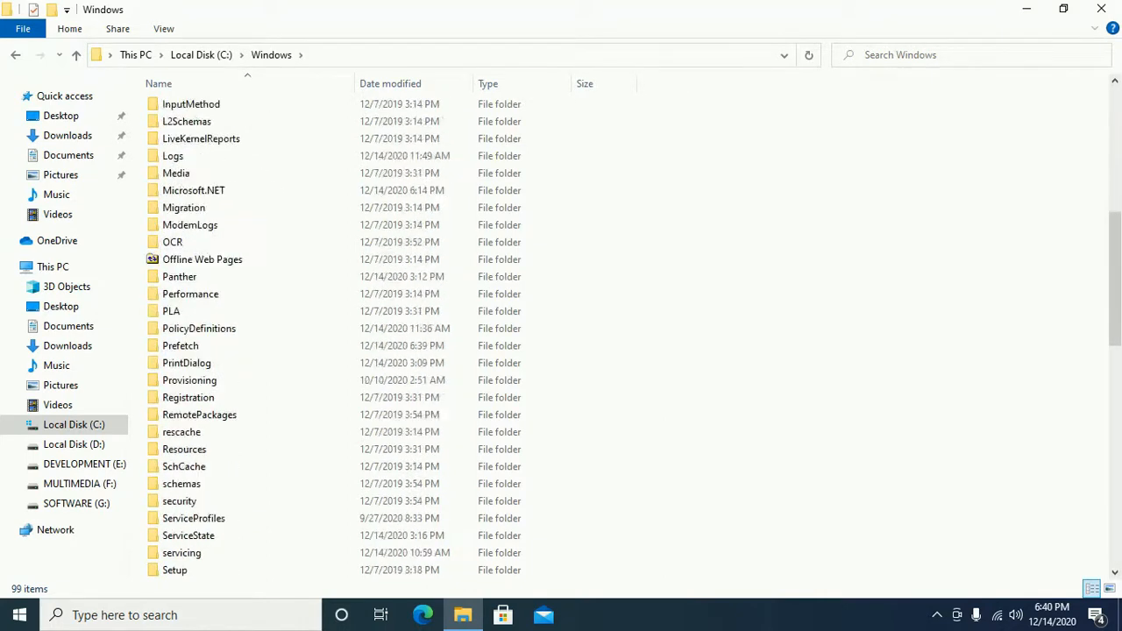
scroll(down, 3)
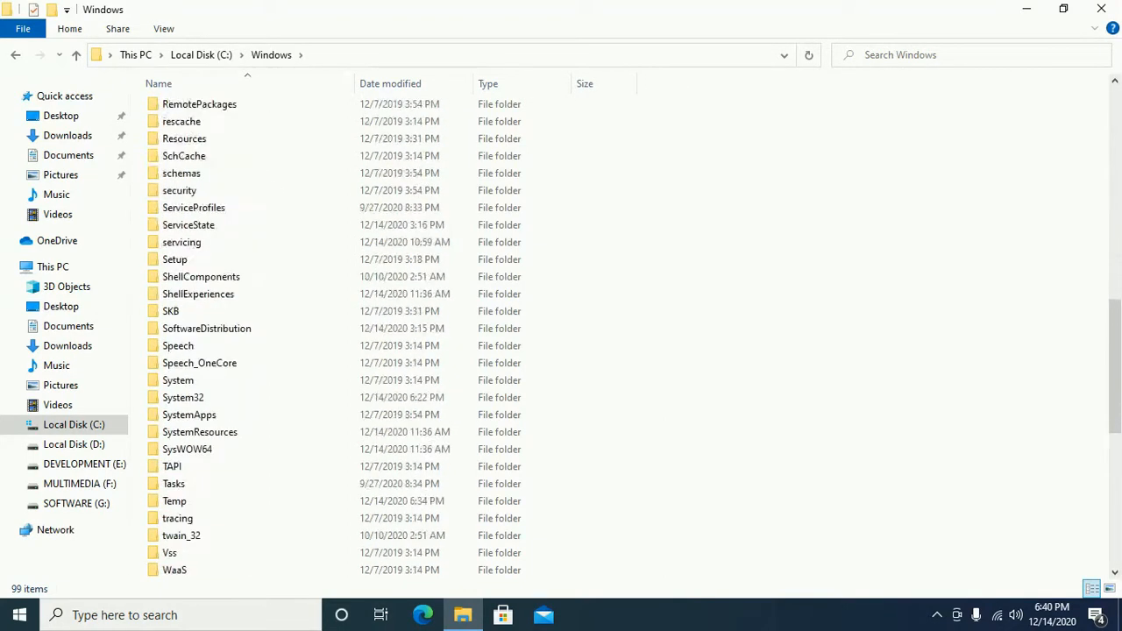
click(207, 328)
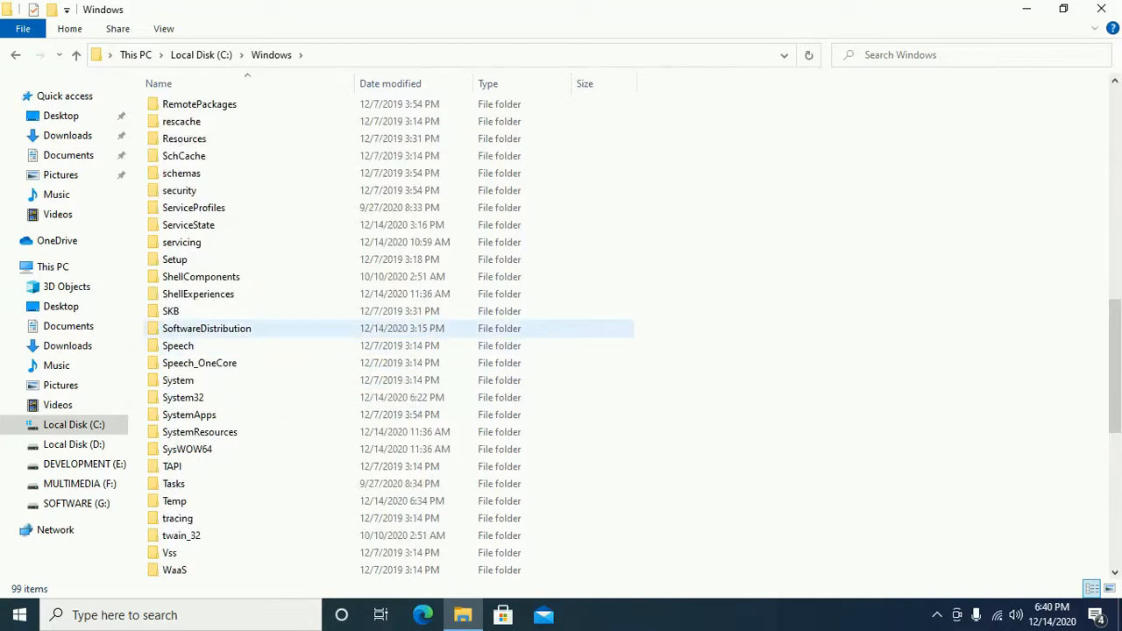
double_click(207, 328)
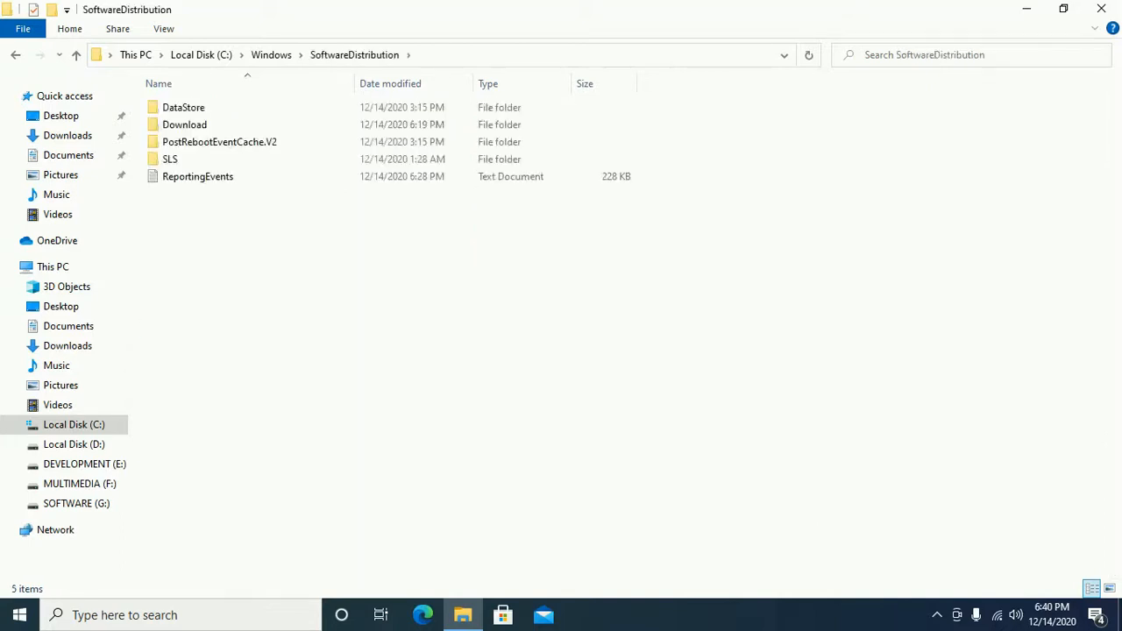
click(185, 124)
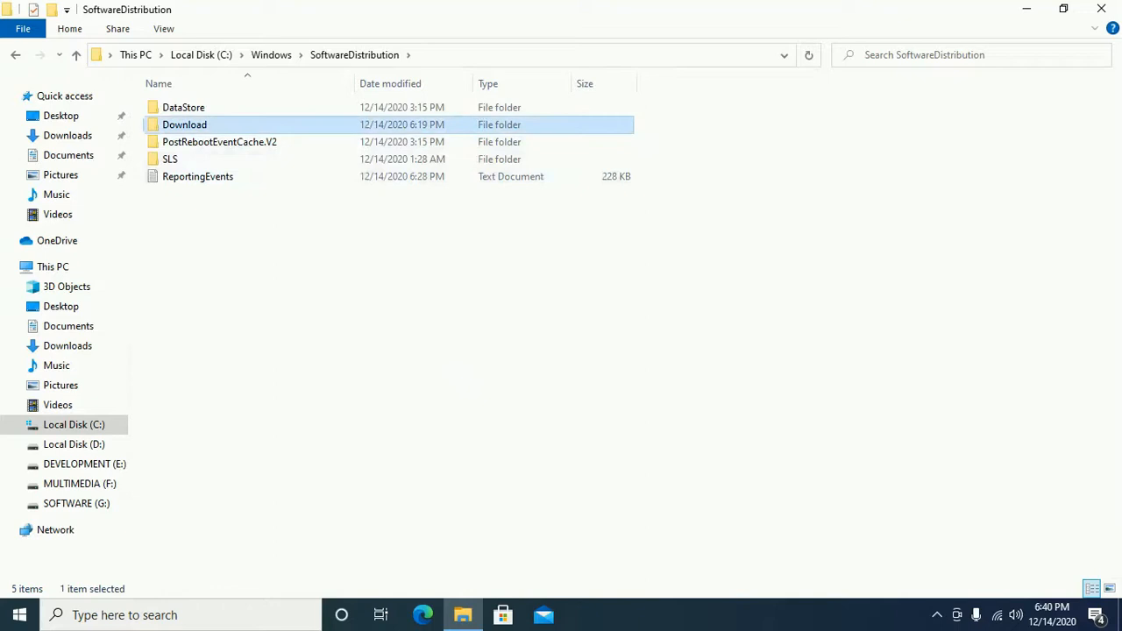
double_click(185, 125)
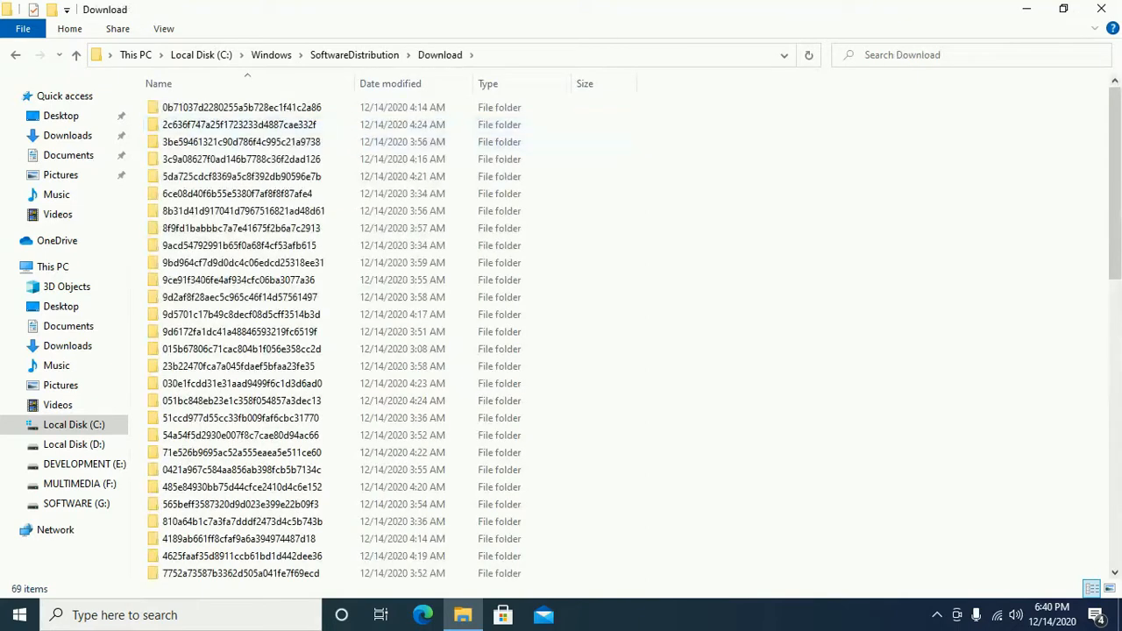
Step: Delete all 69 update folders, granting administrator permission for every item
key(ctrl+a)
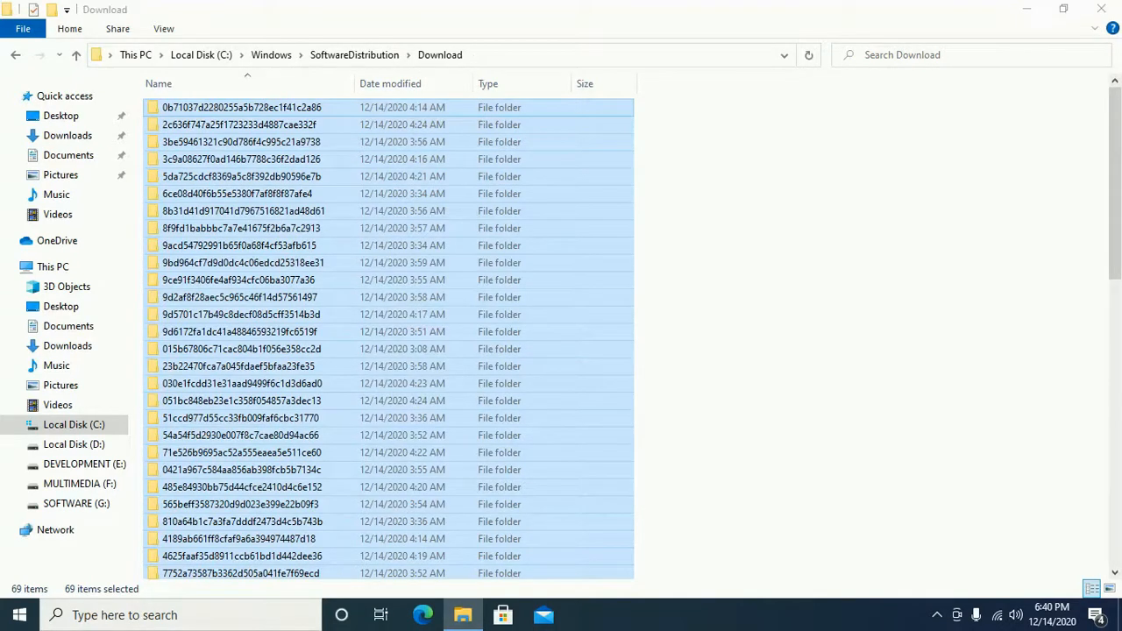
key(Delete)
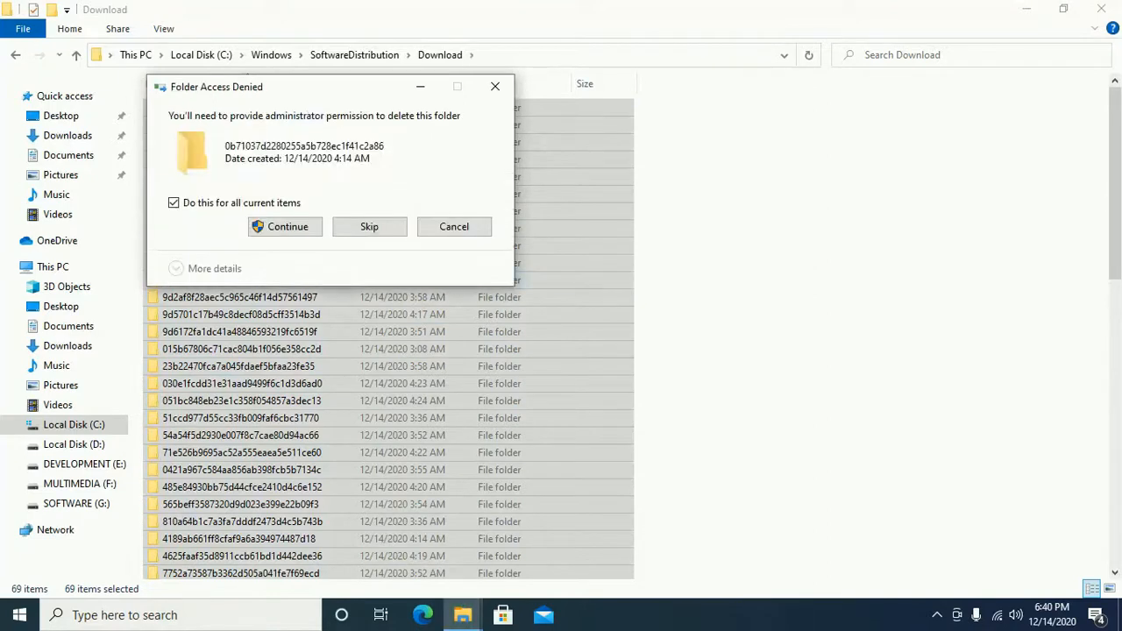
click(287, 226)
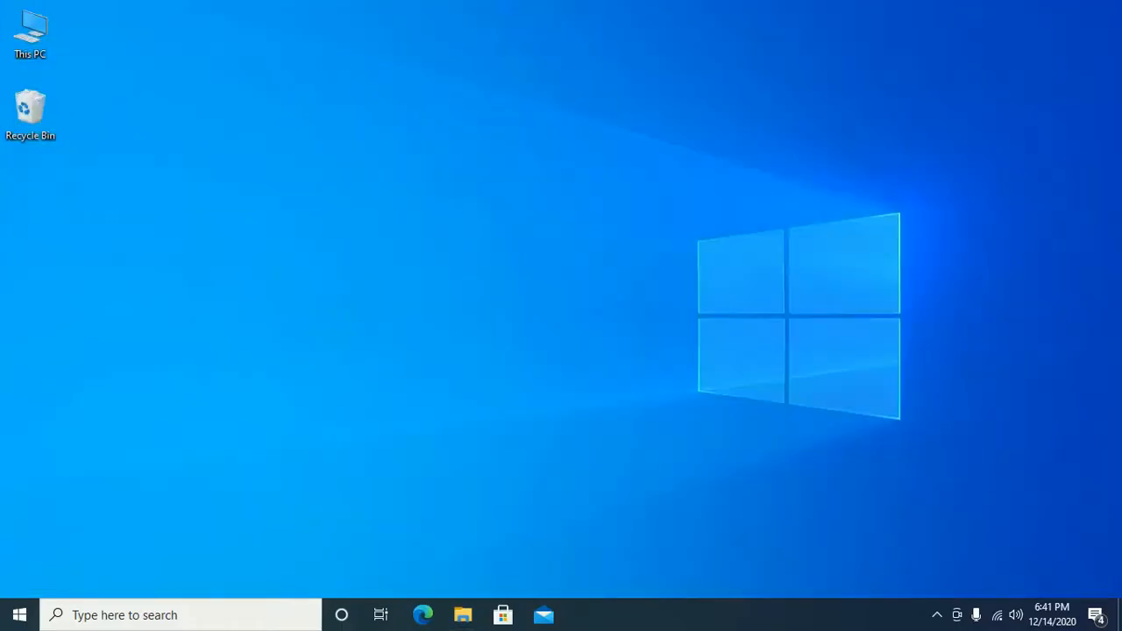
Step: Empty the Recycle Bin from the desktop, then search 'services' to relaunch Services
right_click(30, 105)
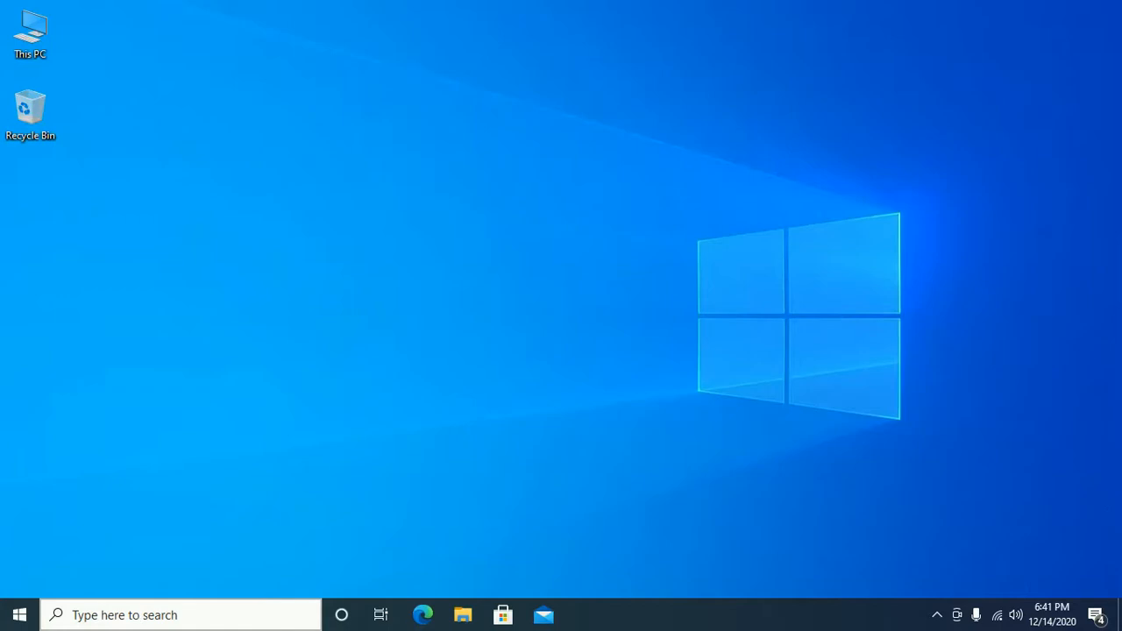
text(se)
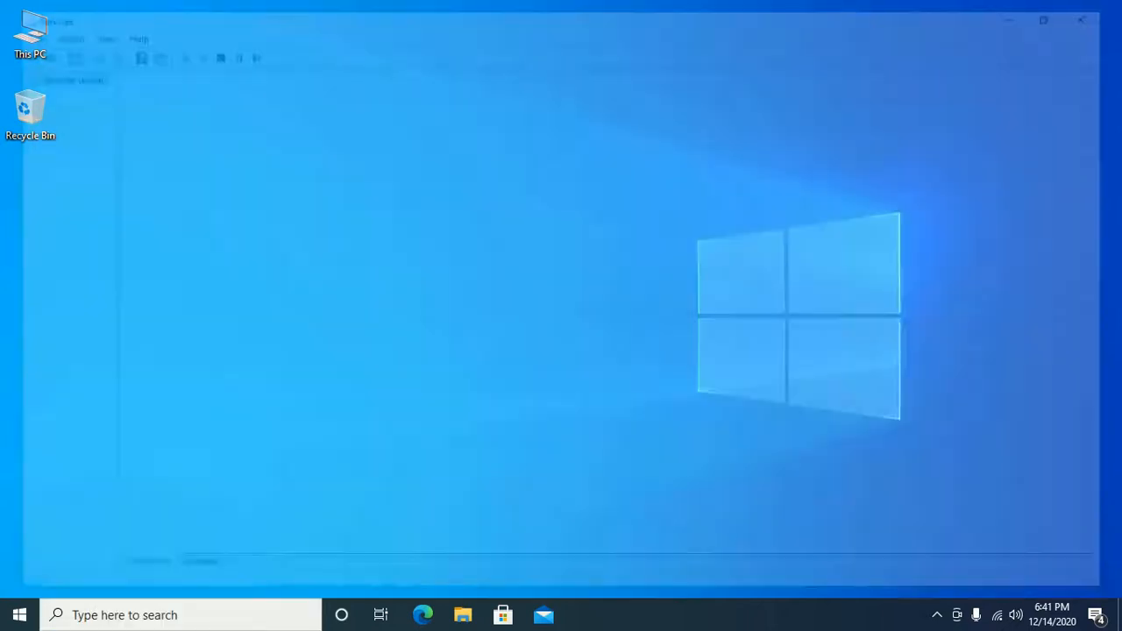
Step: Start the Windows Update service again so it shows as Running
click(582, 613)
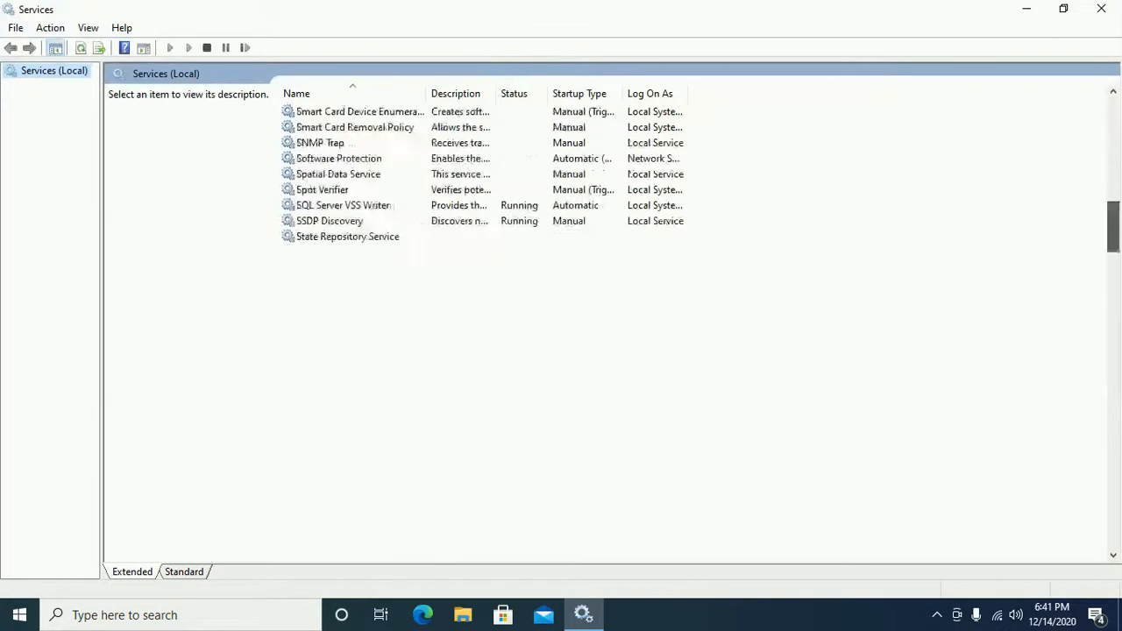
scroll(down, 3)
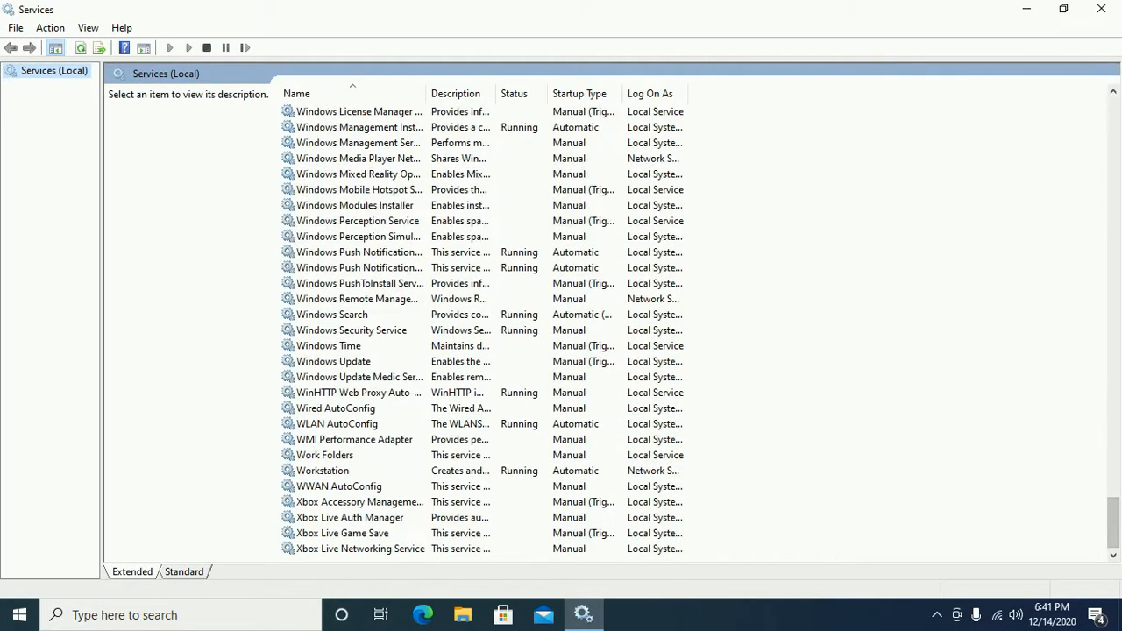
click(333, 362)
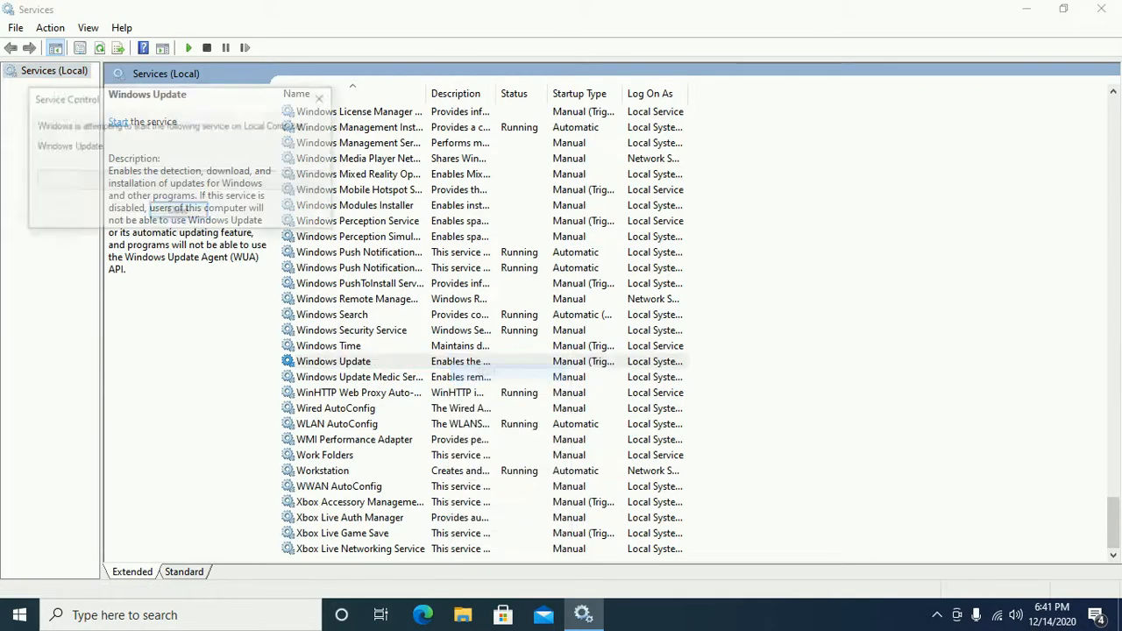
click(131, 123)
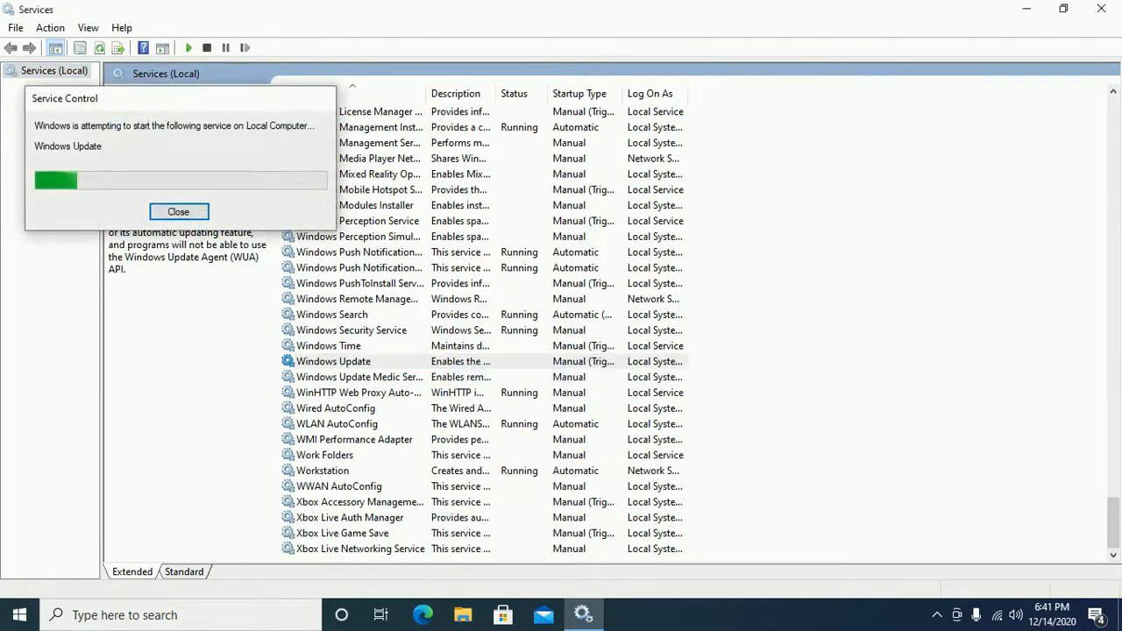
click(179, 210)
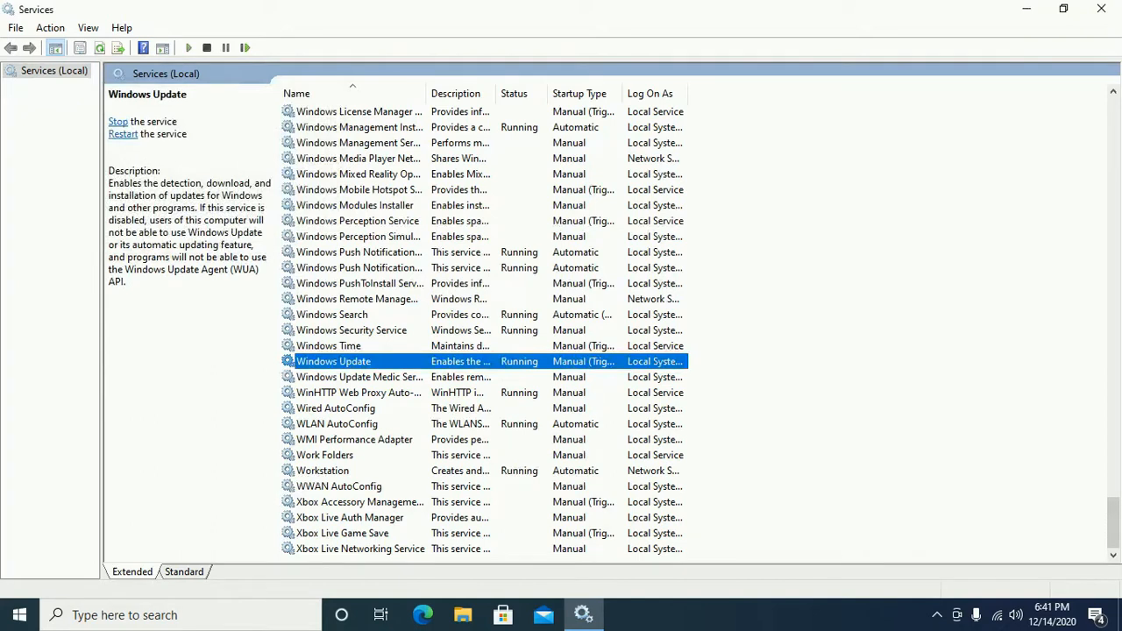